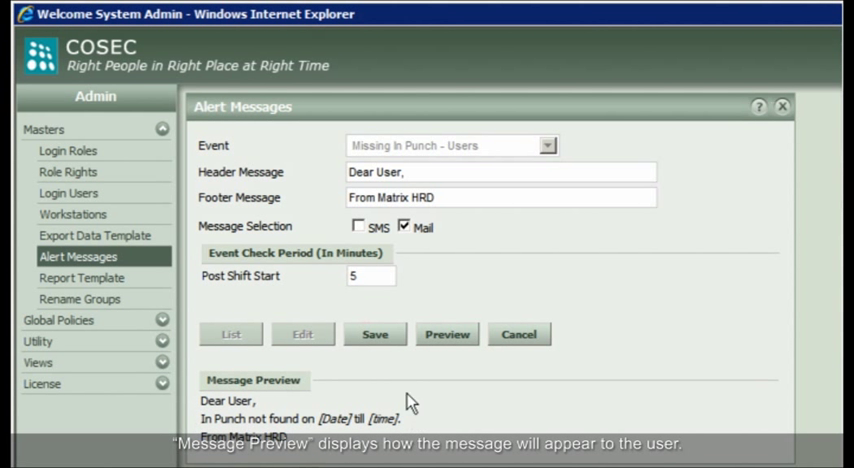
Store the Missing In Punch - Users alert message with its header, footer and mail delivery.
{"action": "left_click", "coordinate": [376, 336]}
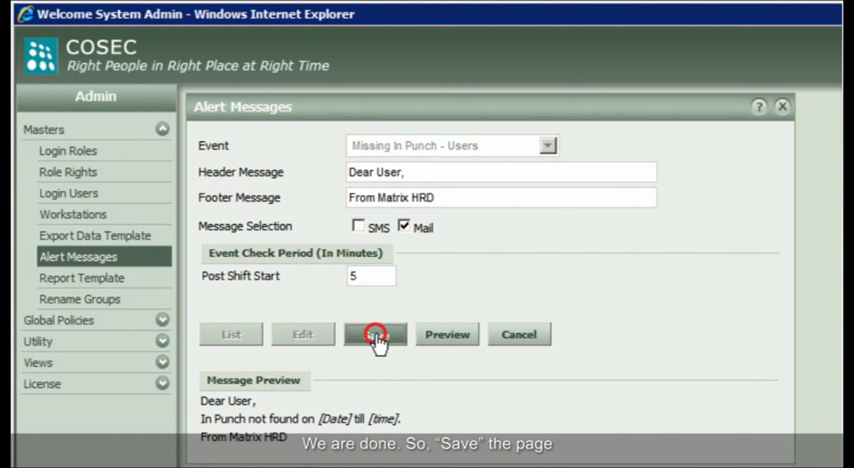
{"action": "left_click", "coordinate": [376, 334]}
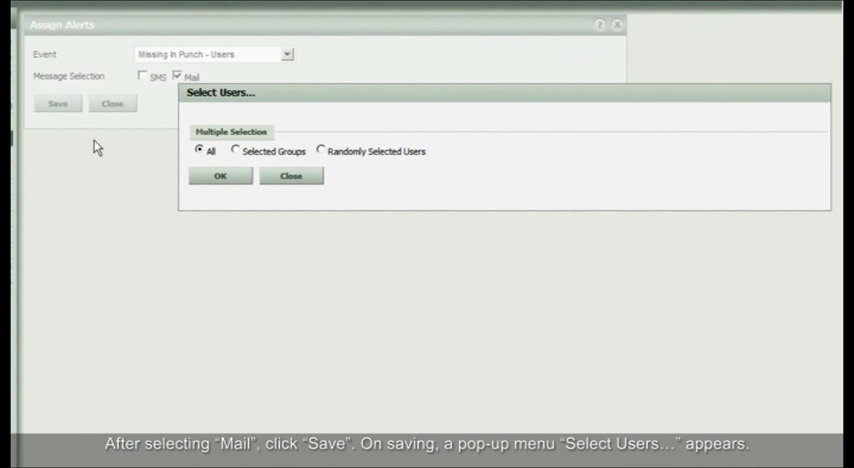